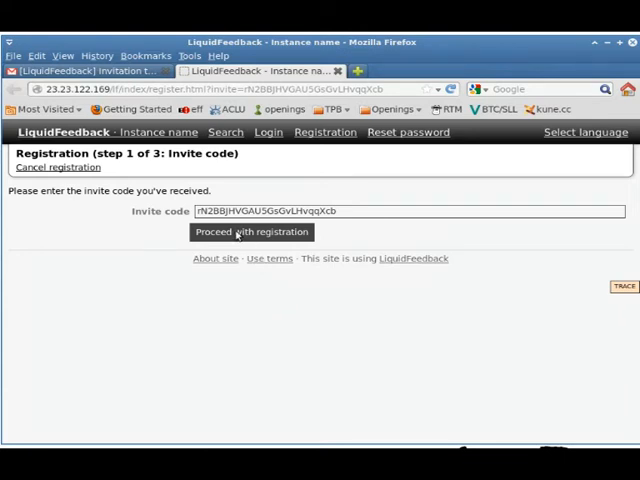
- Submit the invite code to reach registration step 2 with the email prefilled
click(251, 232)
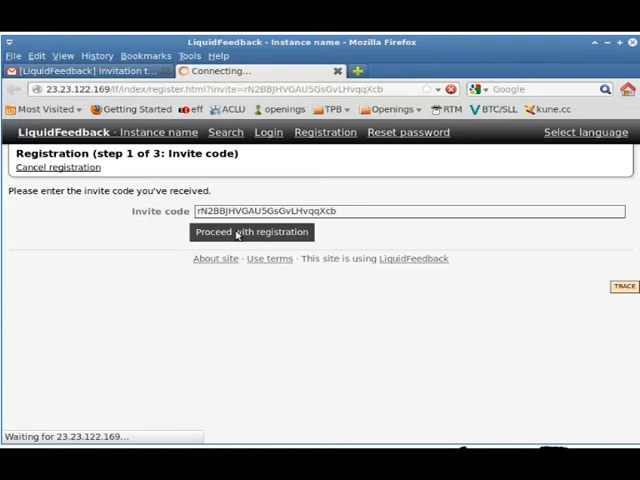
click(251, 231)
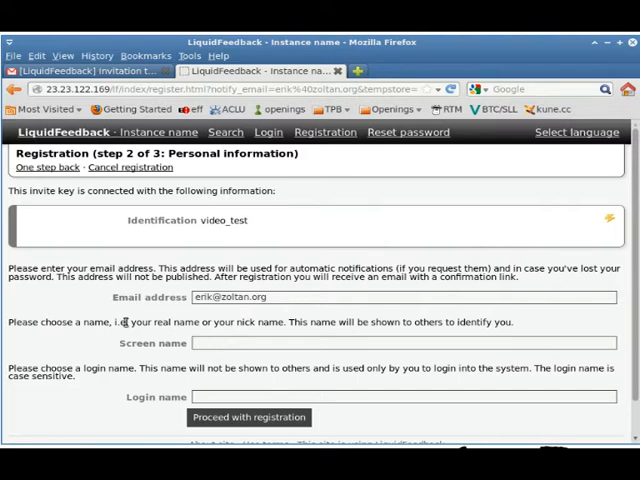
- Register screen name 'video-test' and login name 'vidtest'
text(video)
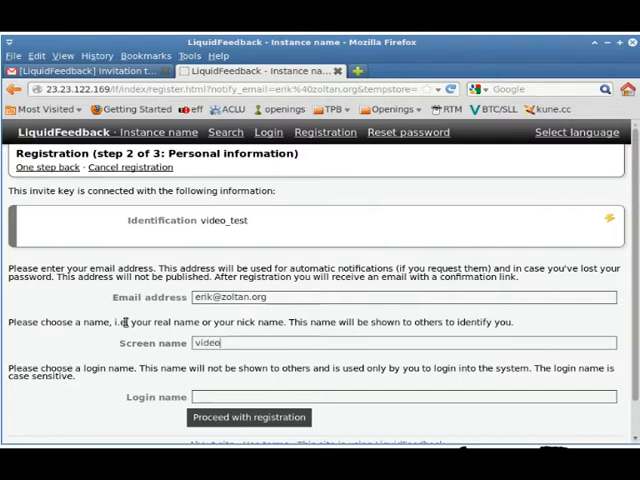
text(-test)
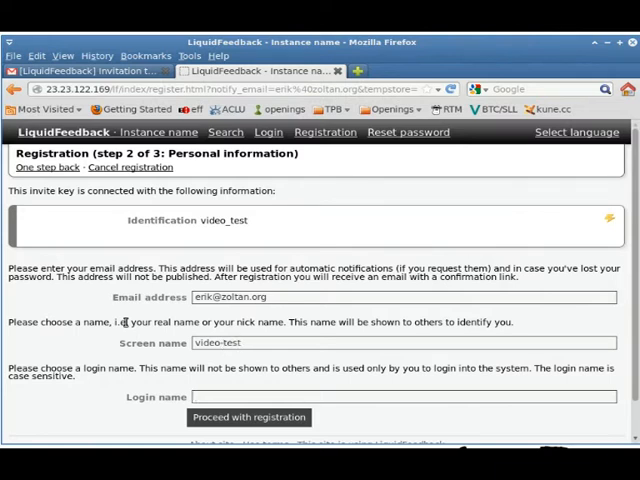
text(vidtest)
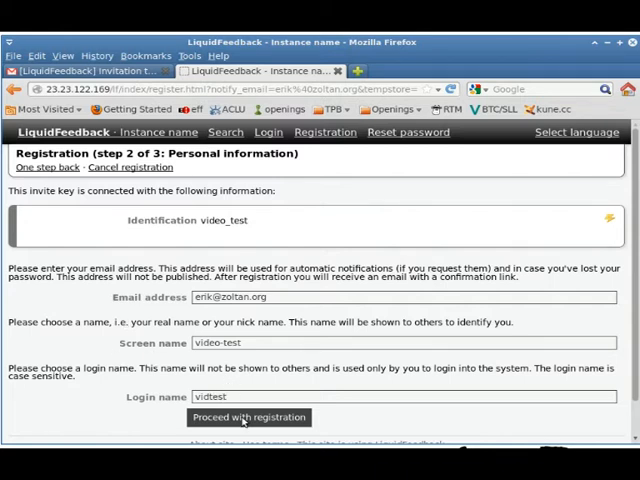
click(247, 417)
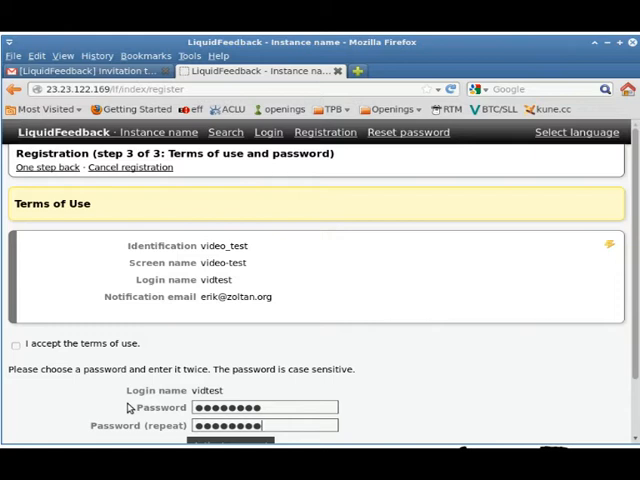
- Attempt account activation without accepting the terms of use
scroll(down, 3)
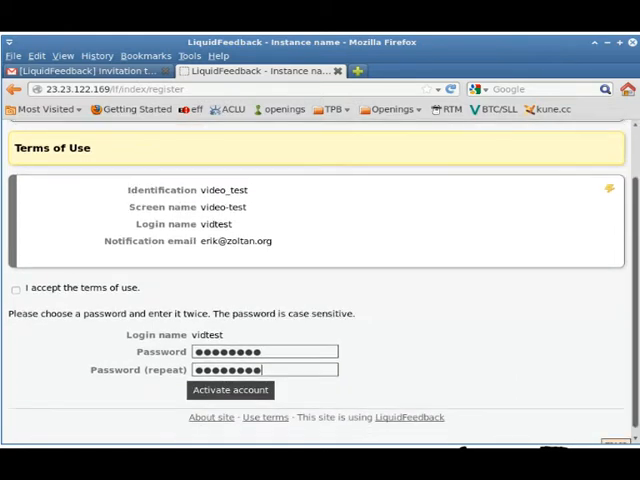
click(230, 390)
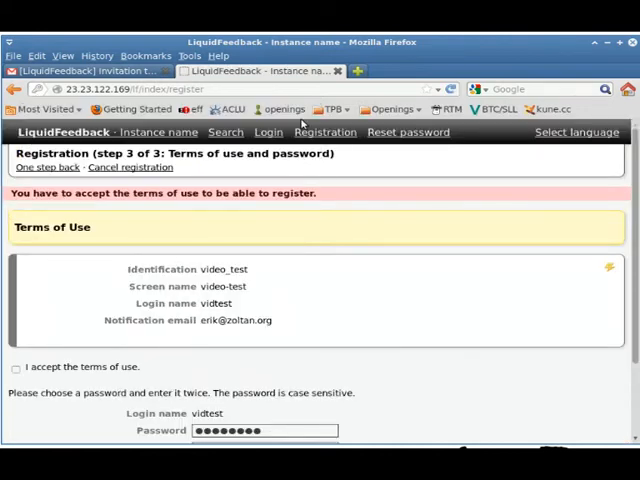
mouse_move(382, 285)
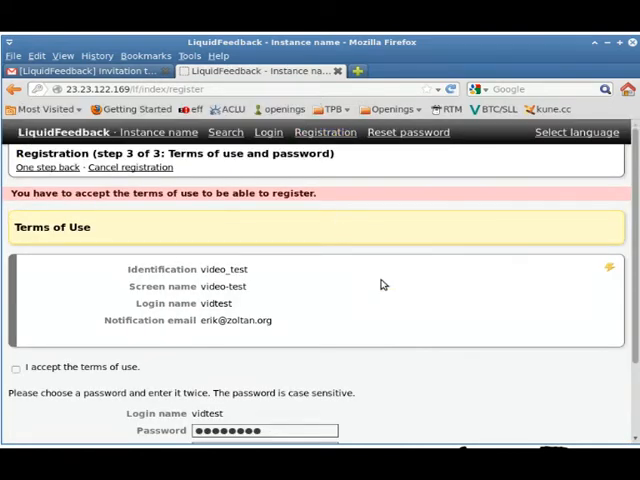
- Accept the terms of use, re-enter the repeated password, and resubmit activation
scroll(down, 3)
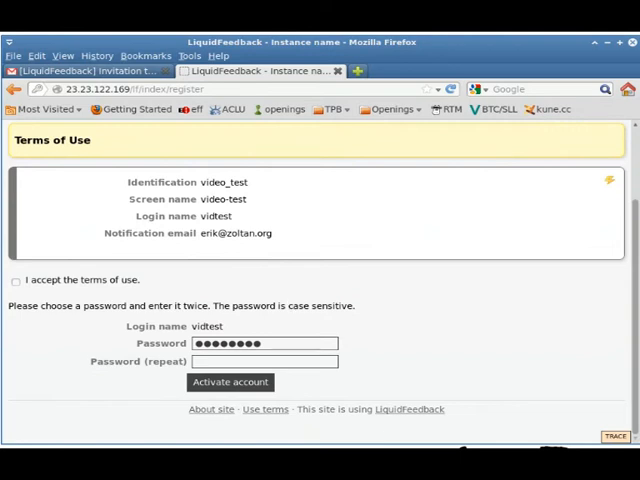
click(16, 281)
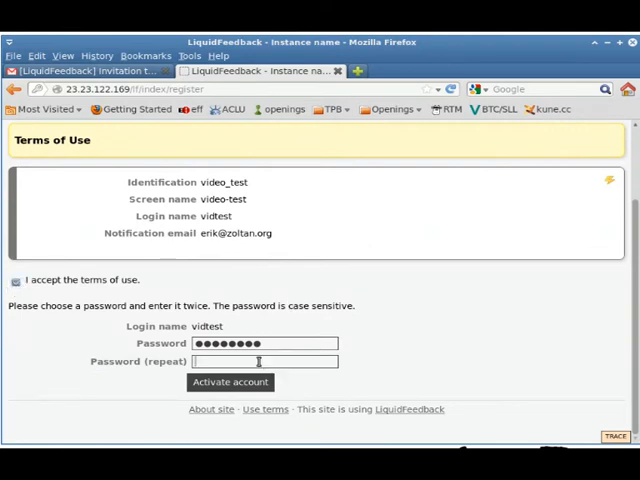
text(••••)
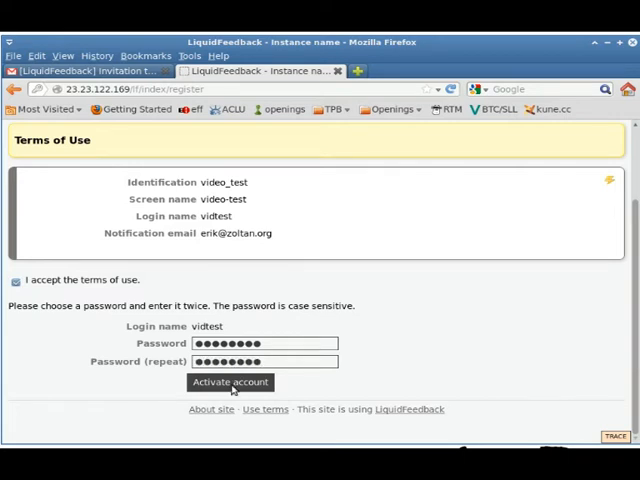
click(230, 382)
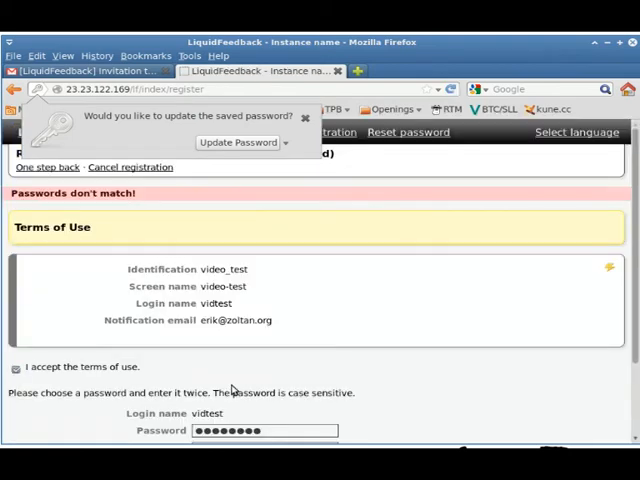
click(305, 118)
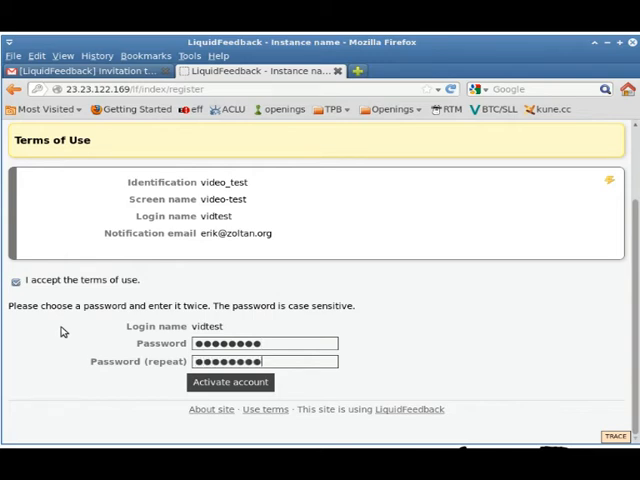
click(230, 382)
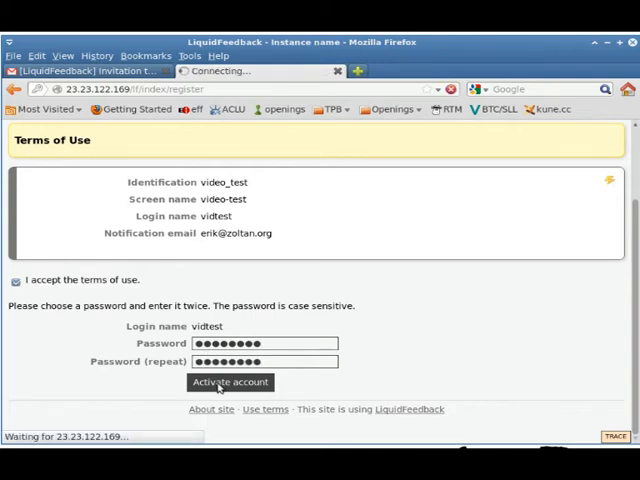
- Log in with the new 'vidtest' account after registration succeeds
click(231, 382)
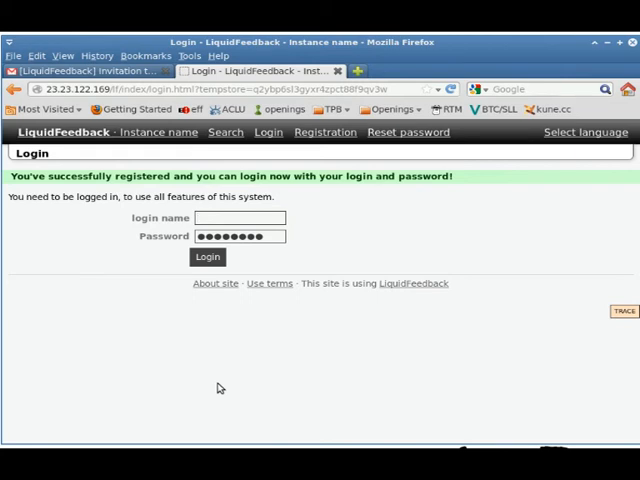
text(vidtest)
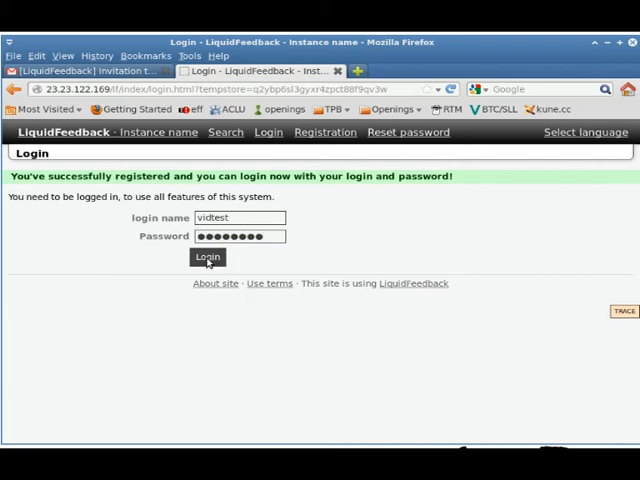
click(207, 257)
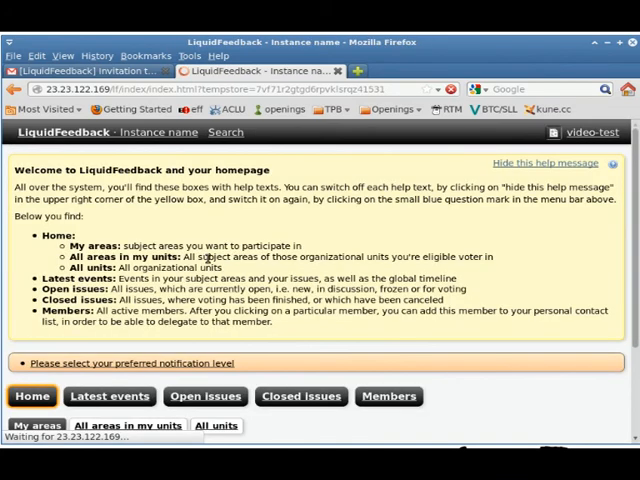
- Scroll the homepage down to the Massachusetts Pirate Party unit and its voting privileges
scroll(down, 3)
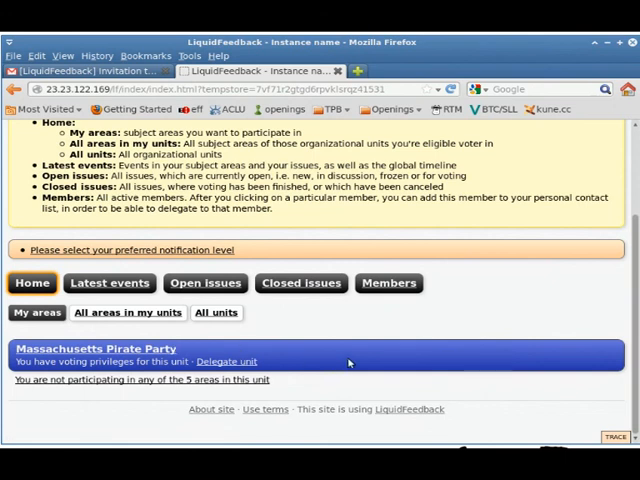
mouse_move(290, 357)
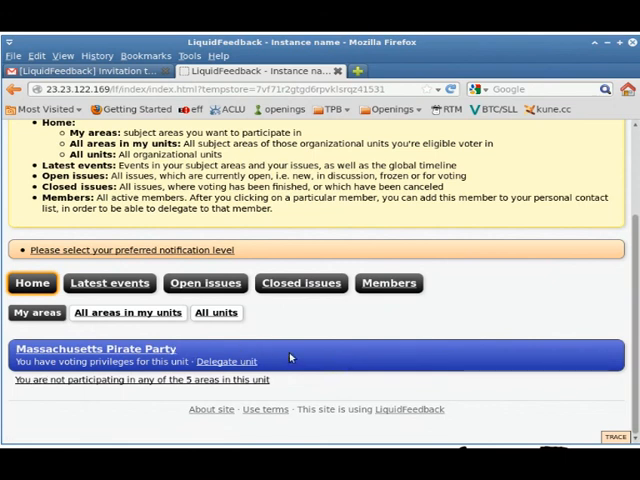